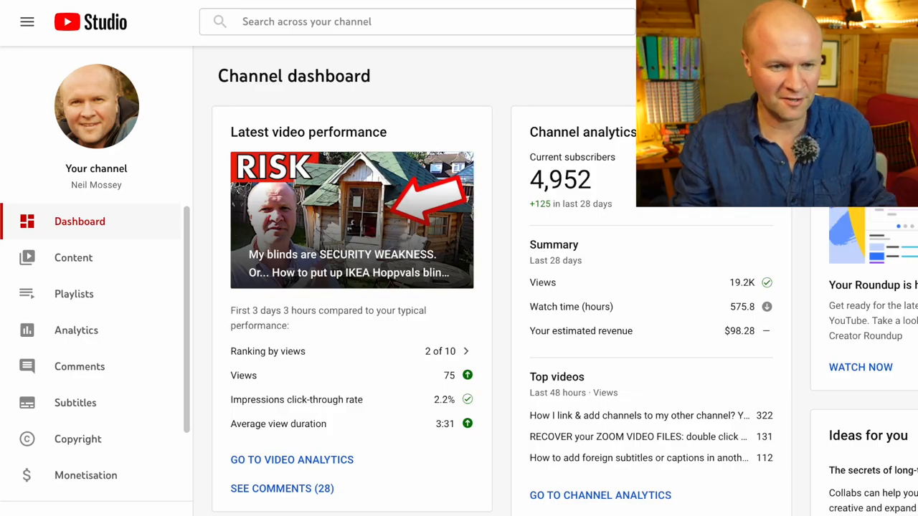
From the Content list, open the details page of the top blinds security video.
click(74, 258)
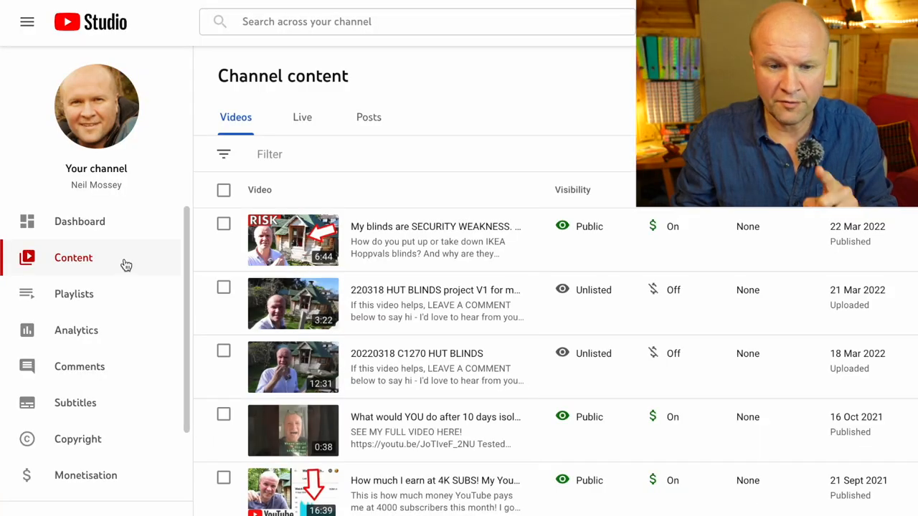
mouse_move(359, 240)
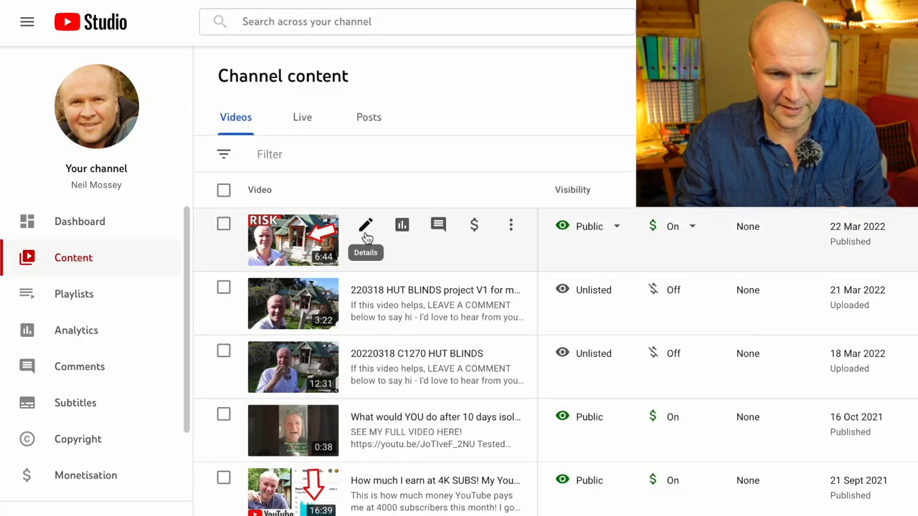
click(365, 225)
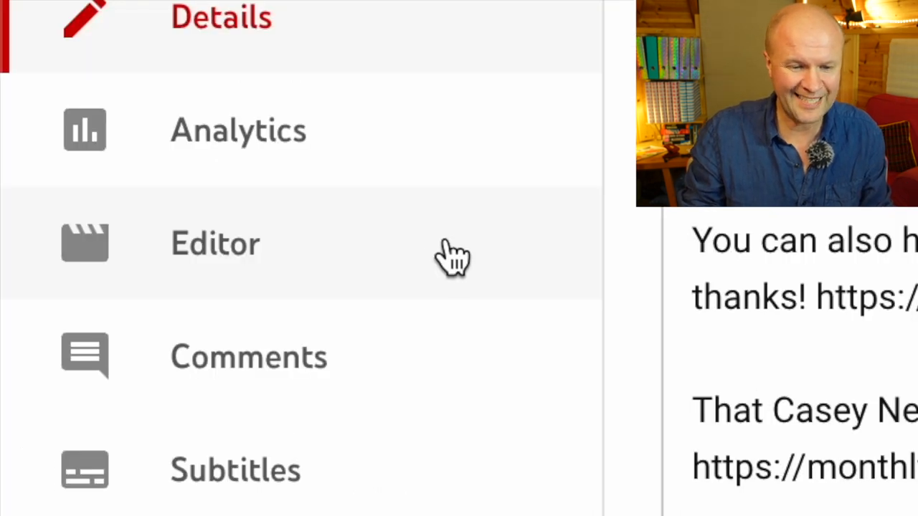
Open the blinds video in the Editor and play the preview to the desk papers.
click(215, 242)
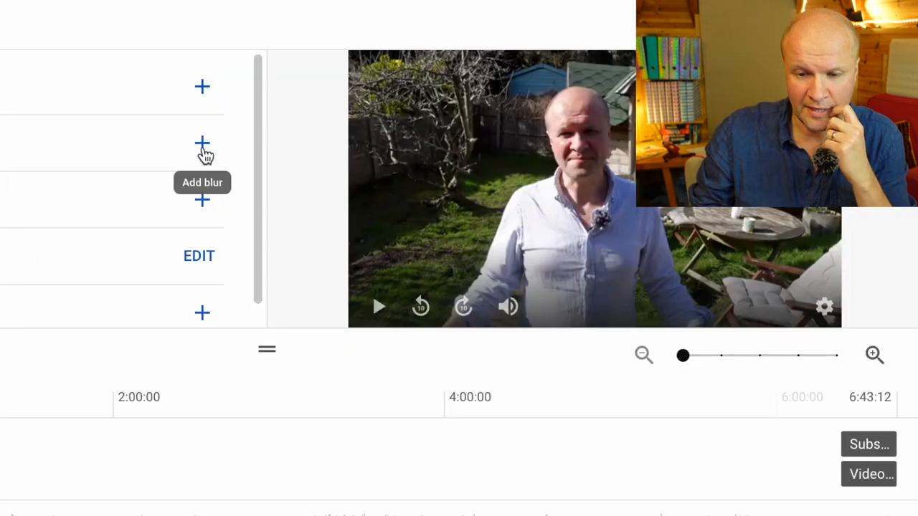
click(202, 146)
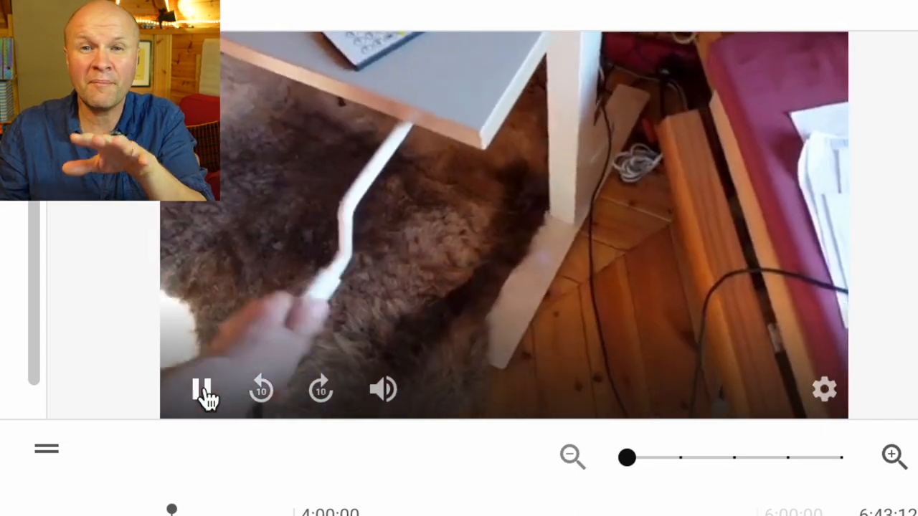
click(205, 389)
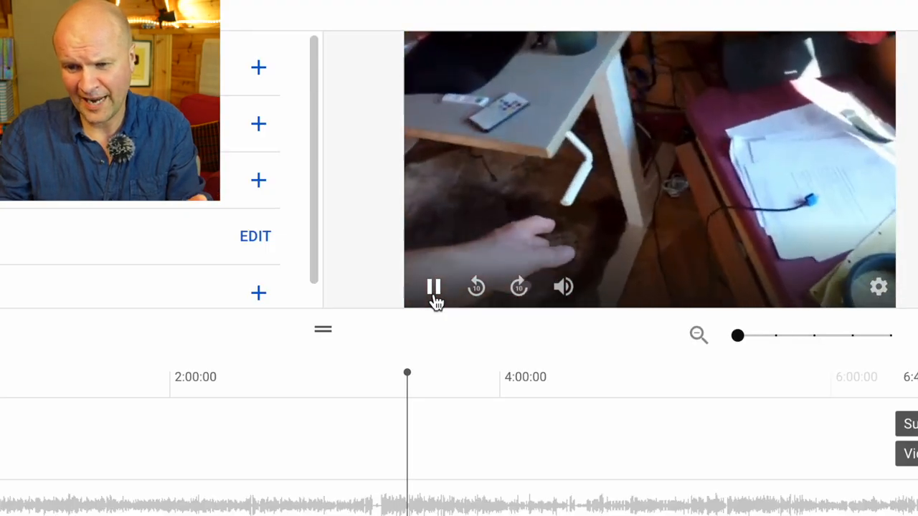
Pause at the desk scene and step back frame by frame to 3:26:05.
click(433, 286)
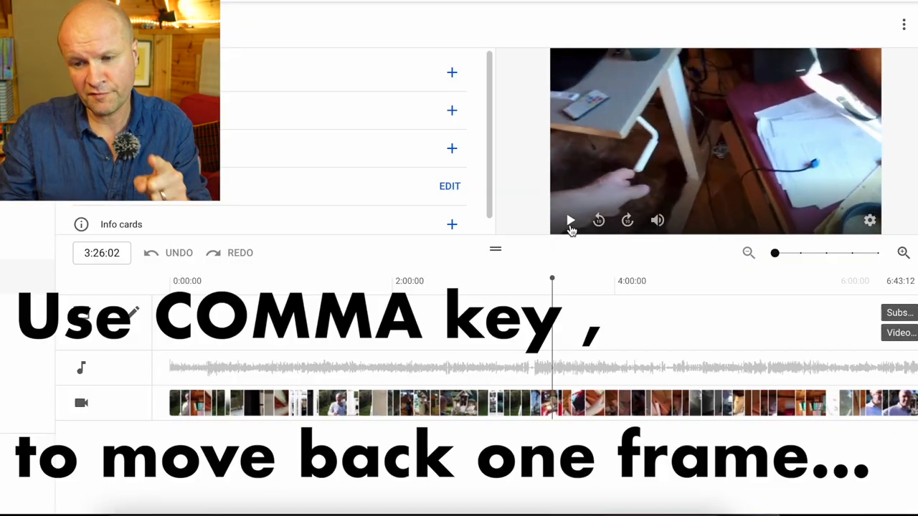
key(,)
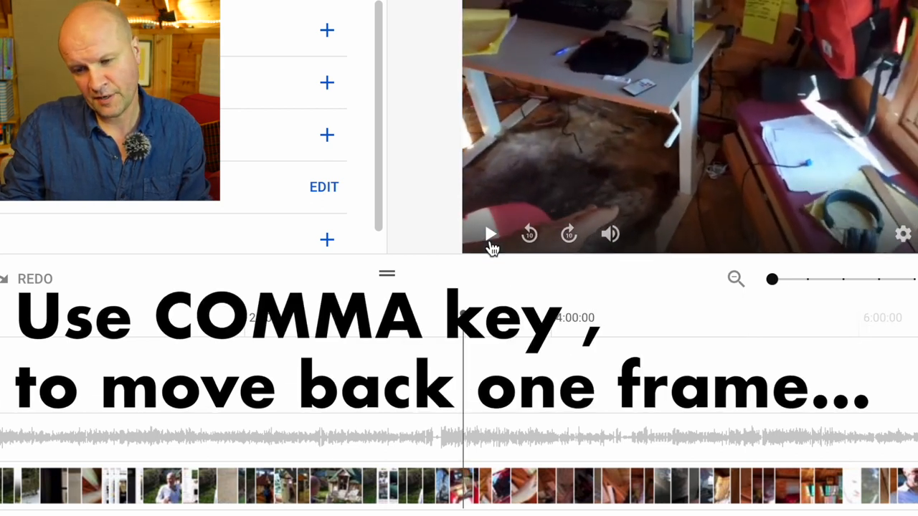
key(,)
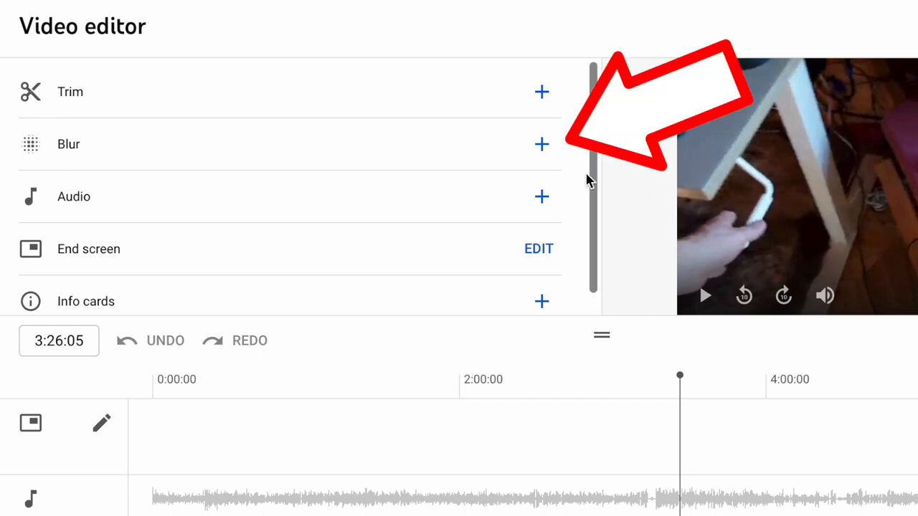
mouse_move(541, 144)
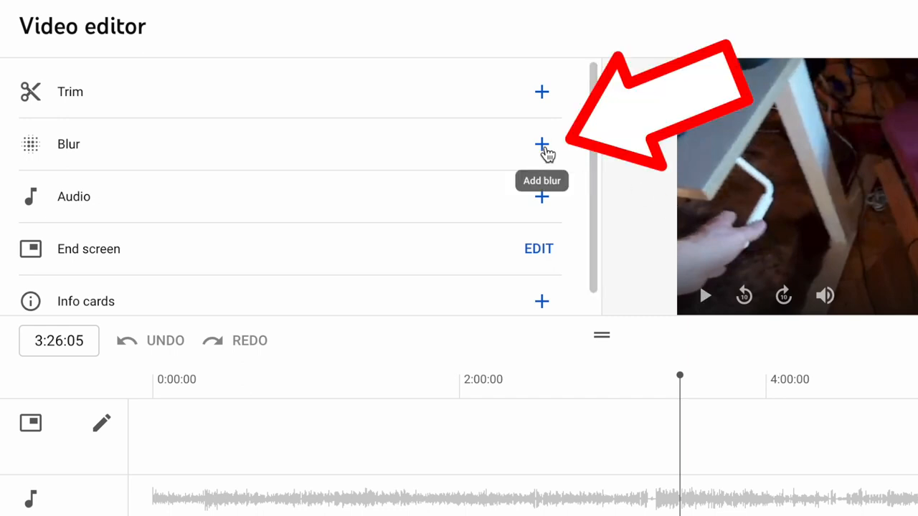
Add a Custom blur at 3:26:05 from the Blur menu.
click(541, 144)
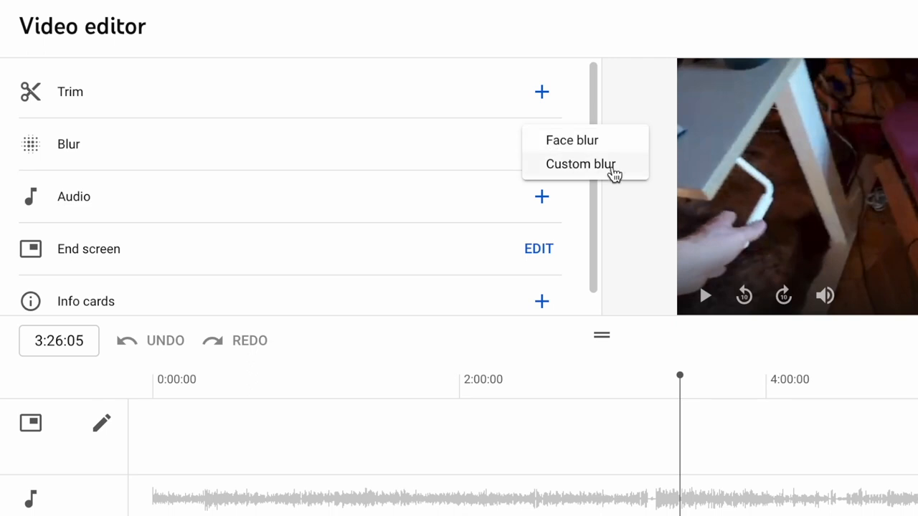
click(580, 164)
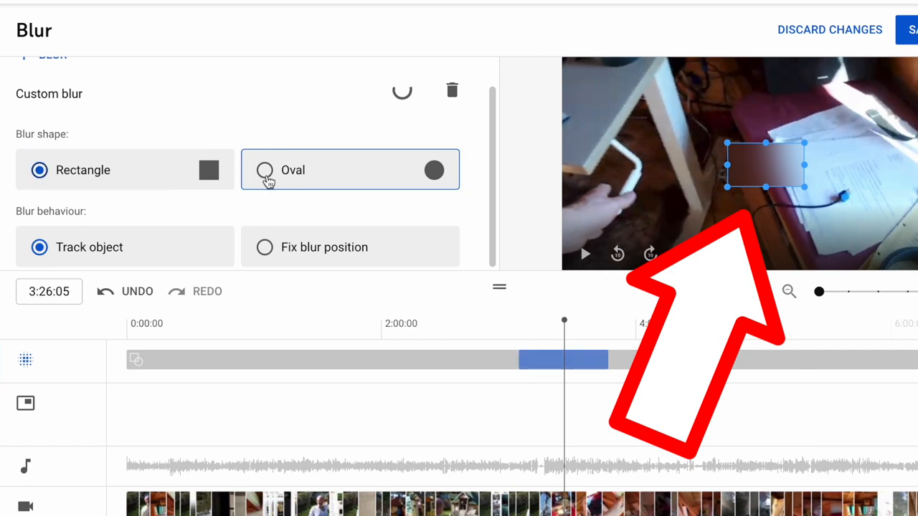
Switch the blur to Oval, then enlarge and drag it down over the desk papers.
click(265, 170)
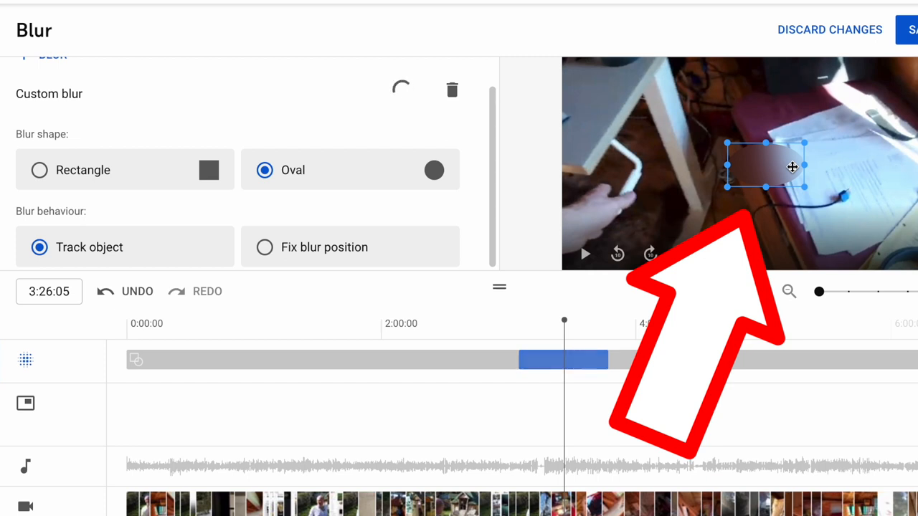
drag(766, 166, 828, 166)
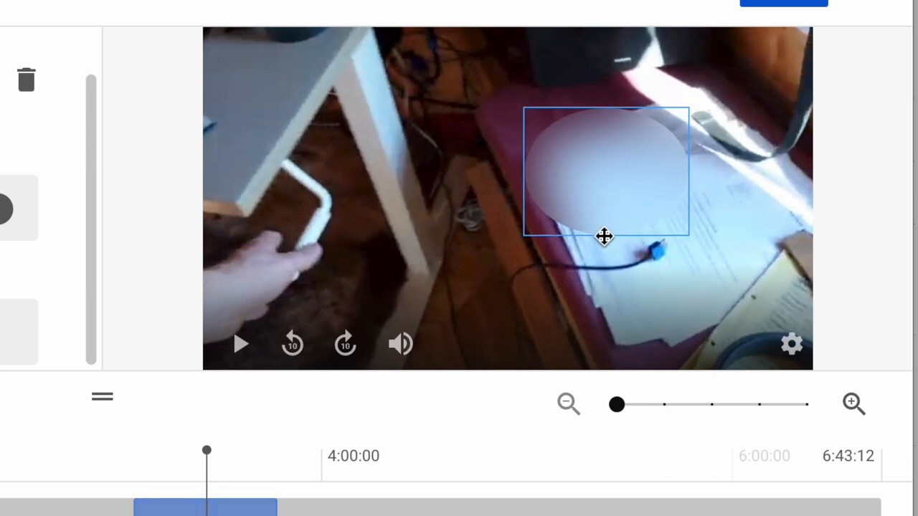
drag(605, 237, 704, 174)
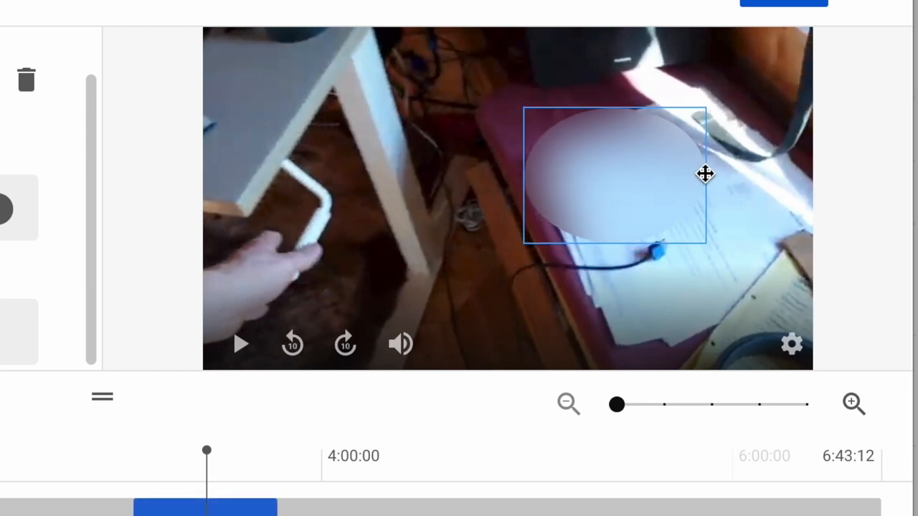
drag(705, 174, 661, 240)
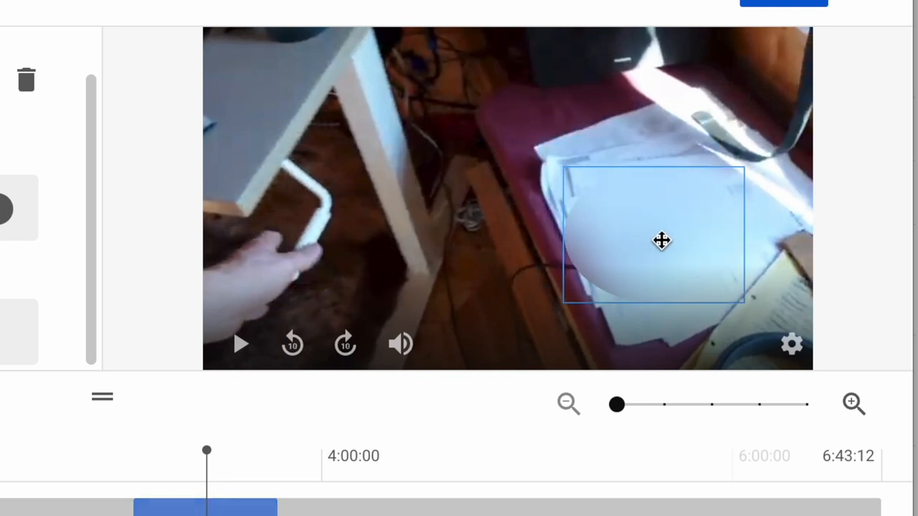
click(660, 240)
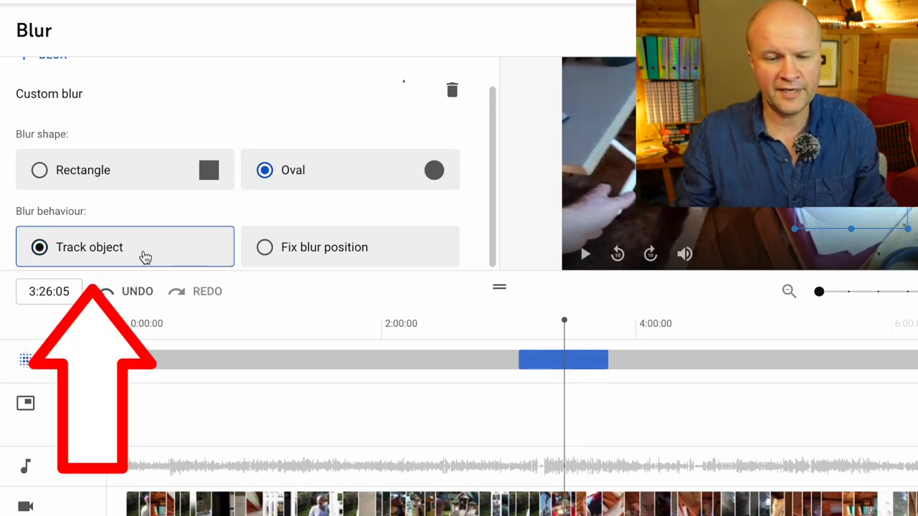
click(350, 247)
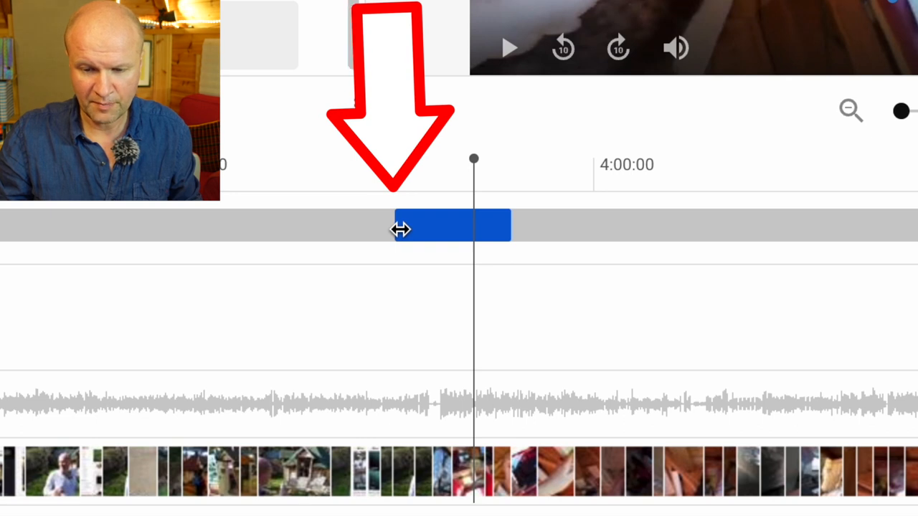
Start the blur at the current frame, then play back the 3:26–3:36 stretch to check tracking.
drag(400, 228, 488, 229)
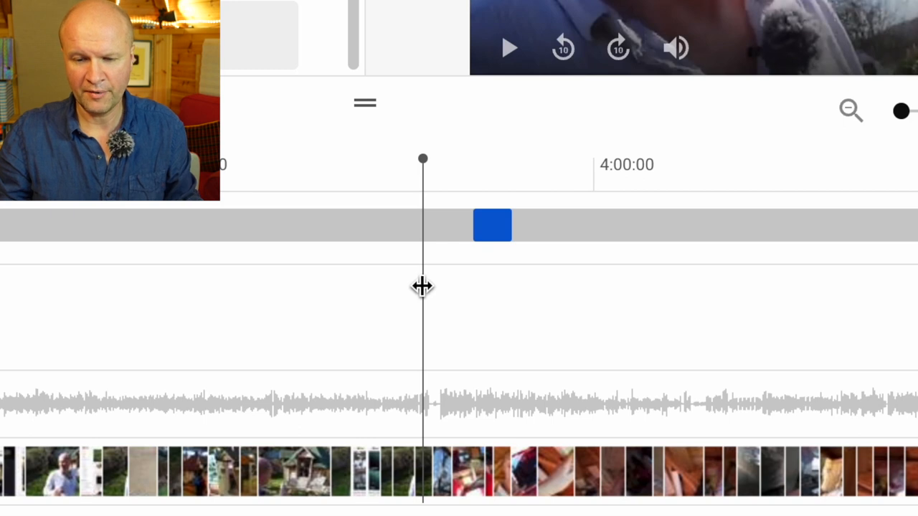
click(509, 48)
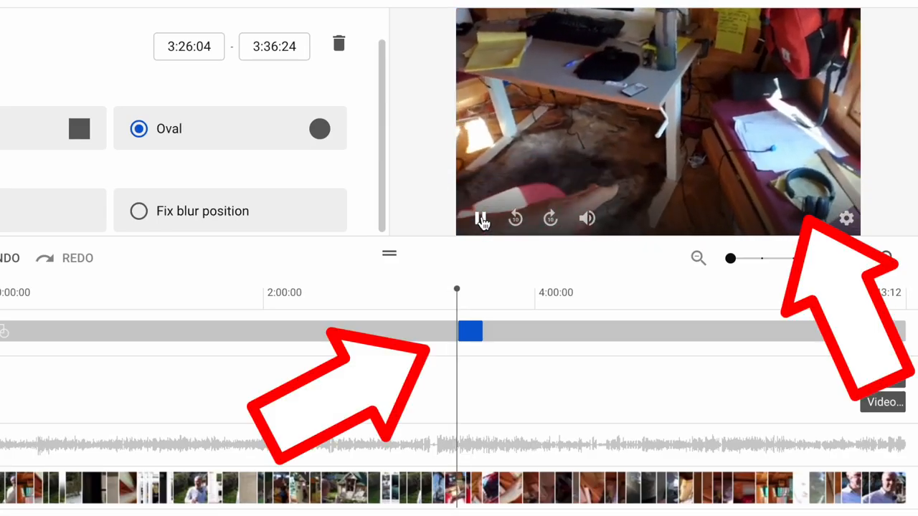
click(480, 218)
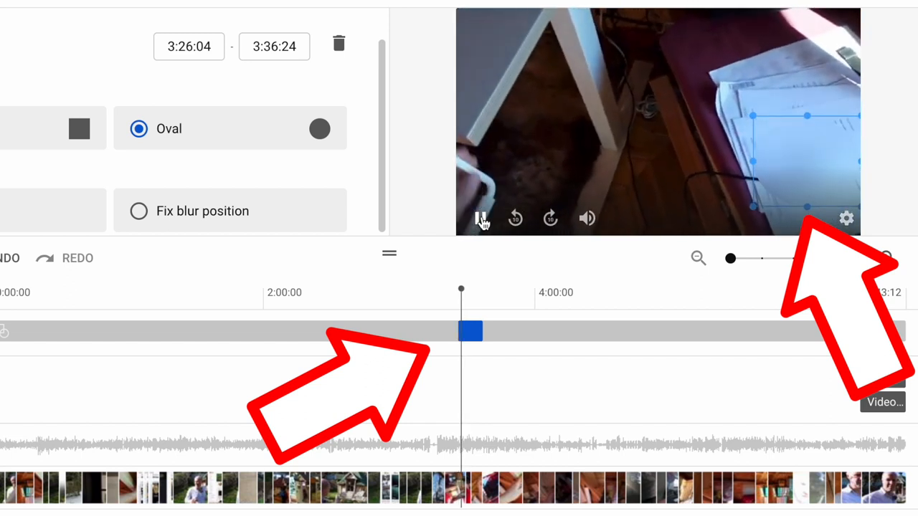
click(480, 218)
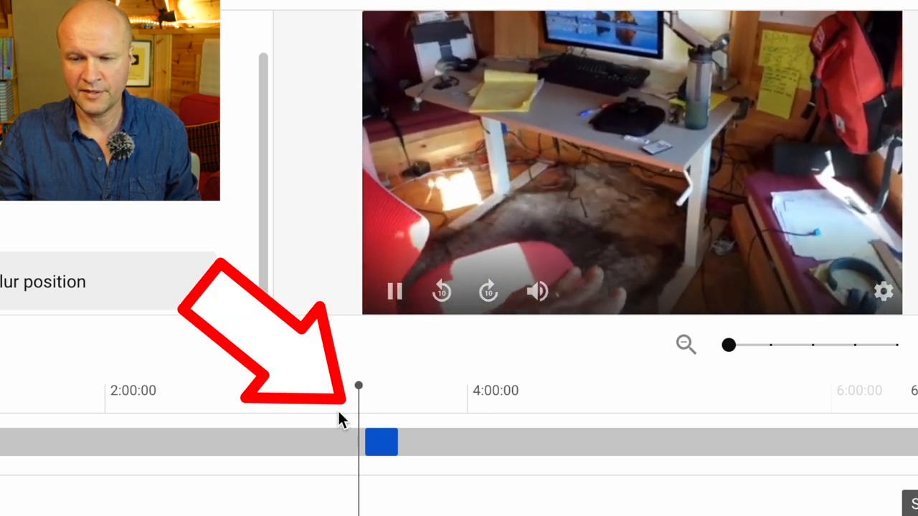
click(393, 291)
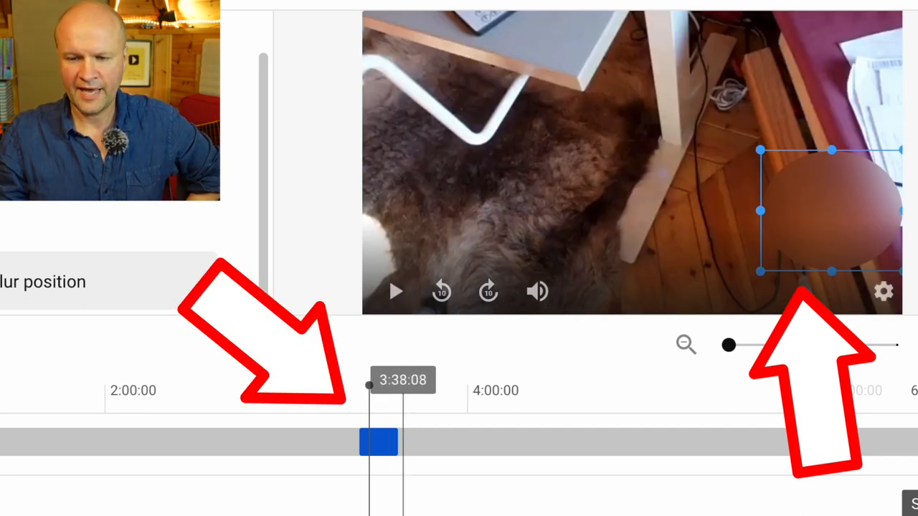
mouse_move(371, 345)
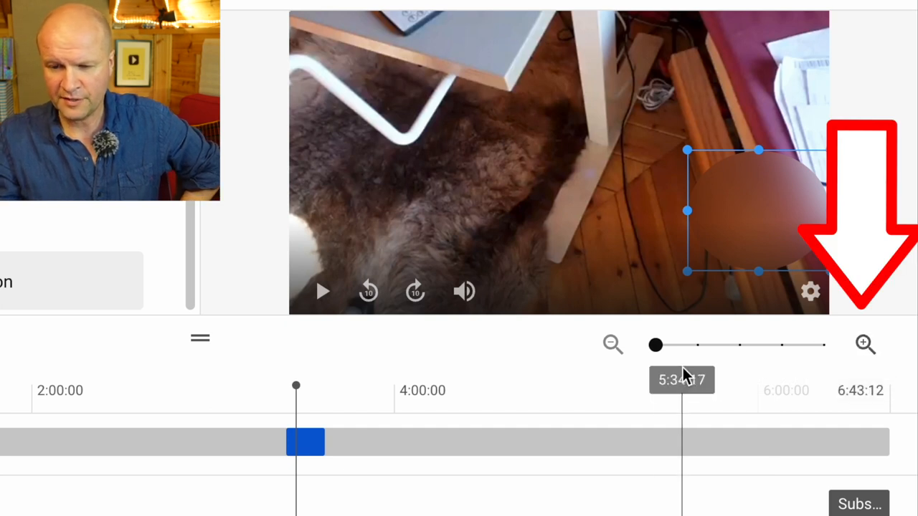
mouse_move(685, 346)
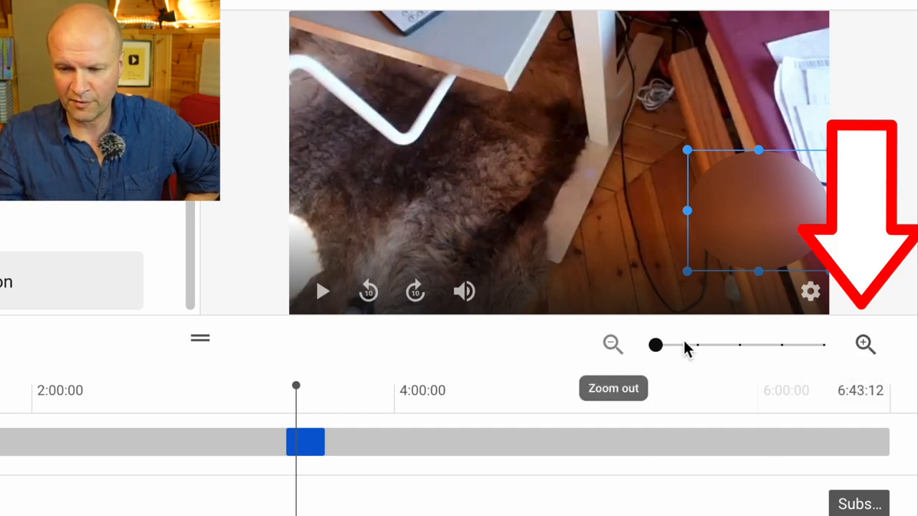
mouse_move(864, 344)
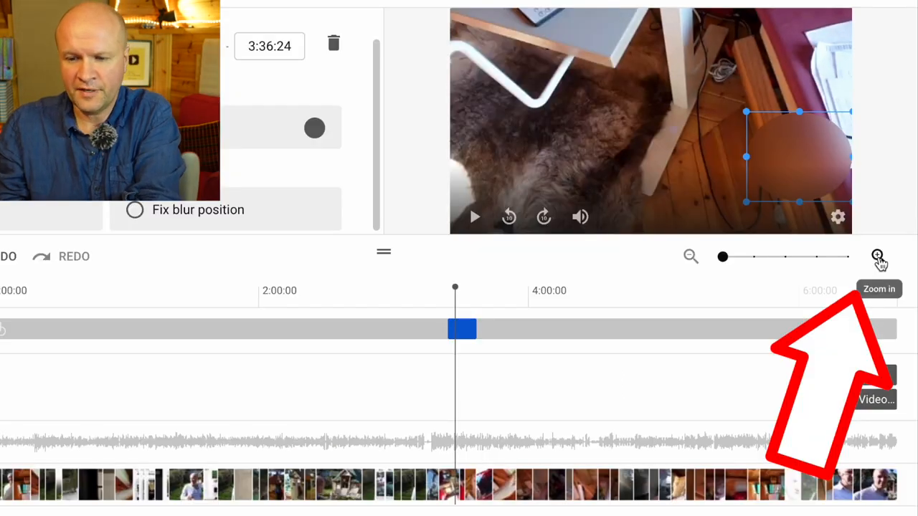
Zoom the timeline in twice around the blur's end near 3:36.
click(876, 256)
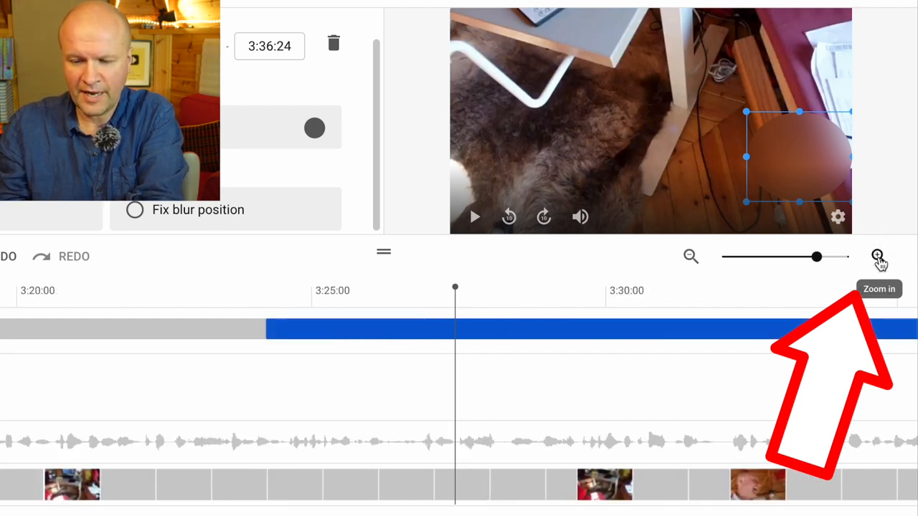
click(878, 256)
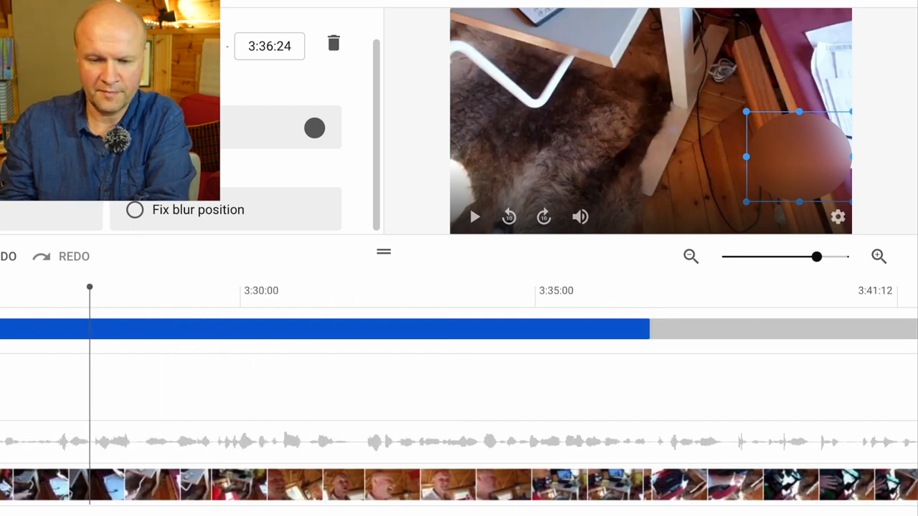
mouse_move(629, 367)
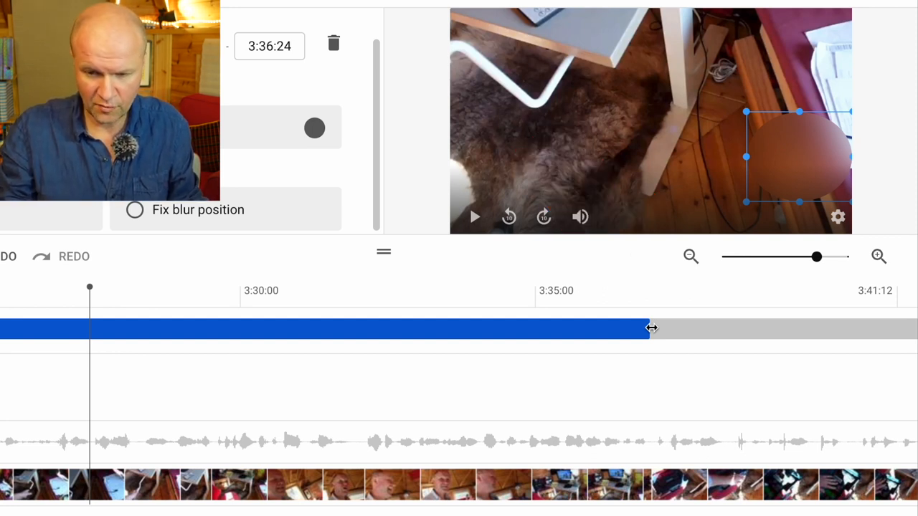
Drag the blur bar's right edge back from 3:36:24 to 3:27:12.
drag(651, 328, 609, 331)
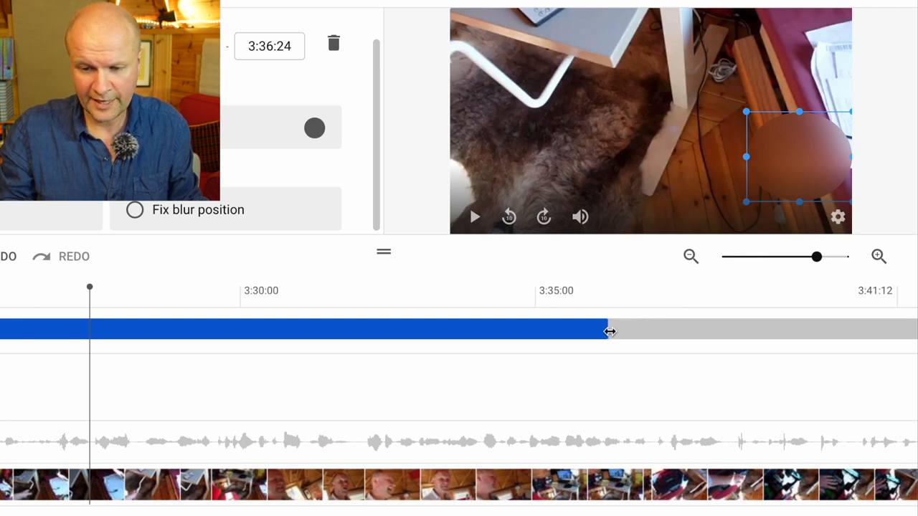
drag(609, 330, 383, 329)
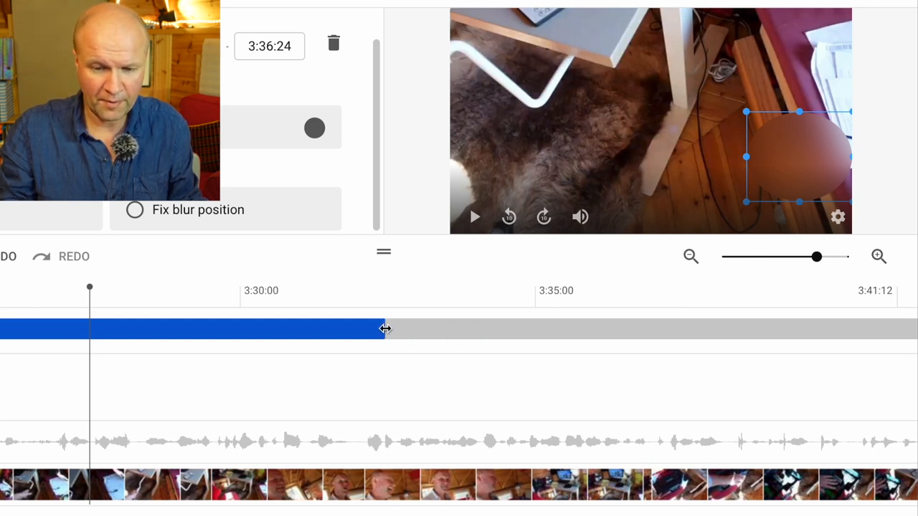
drag(385, 329, 125, 329)
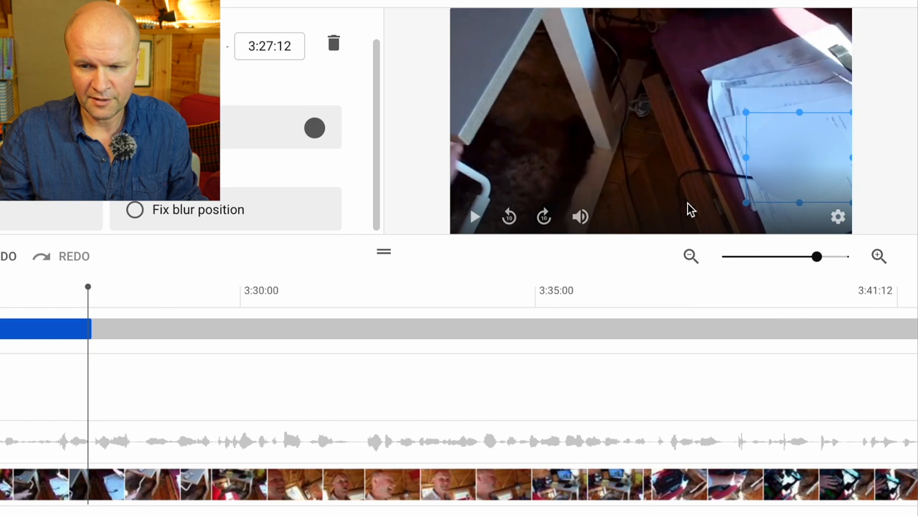
Zoom the timeline to maximum and nudge the blur's end to about 3:27:11.
click(878, 256)
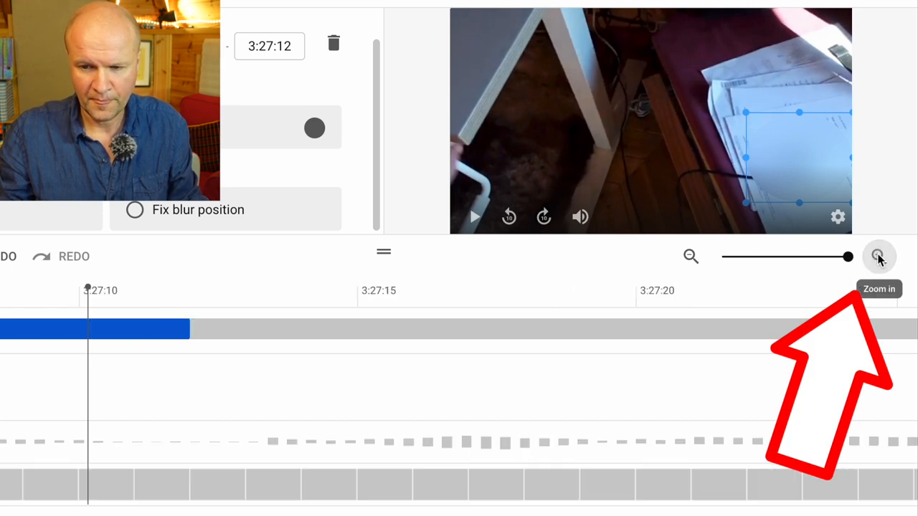
click(878, 256)
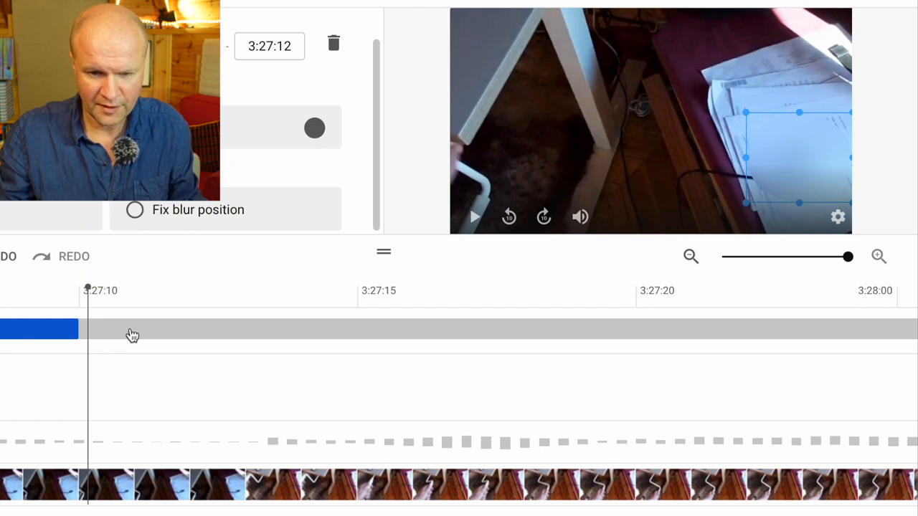
drag(75, 328, 21, 328)
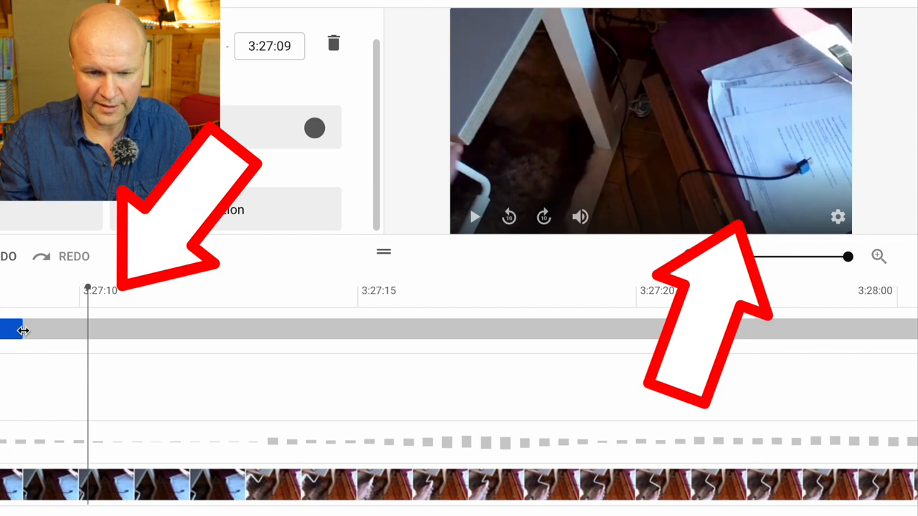
drag(21, 329, 133, 329)
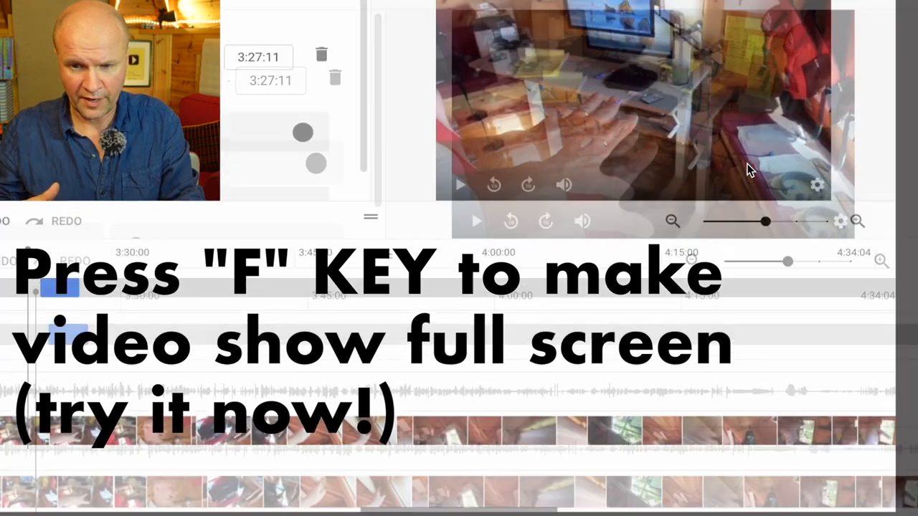
View the preview full screen with the blur ending at 3:27:11.
key(f)
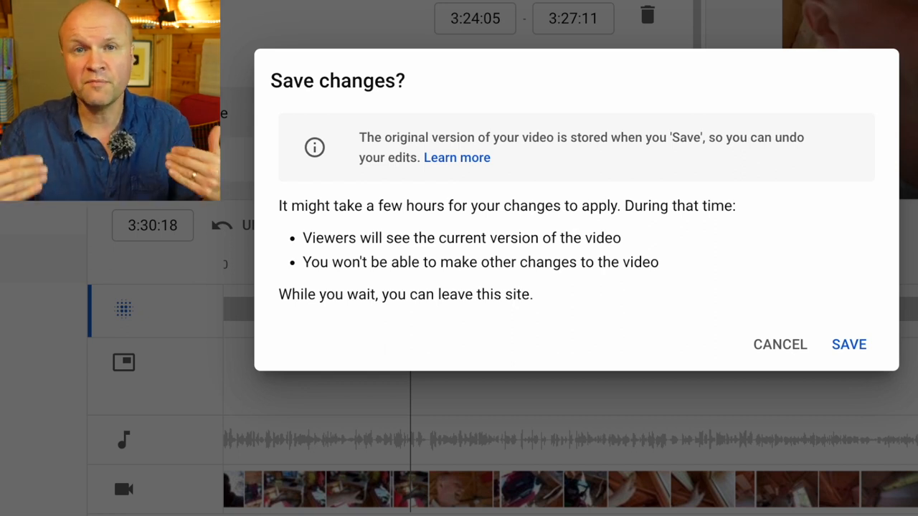
Confirm saving the 3:24:05–3:27:11 blur edit so the video begins processing.
click(848, 344)
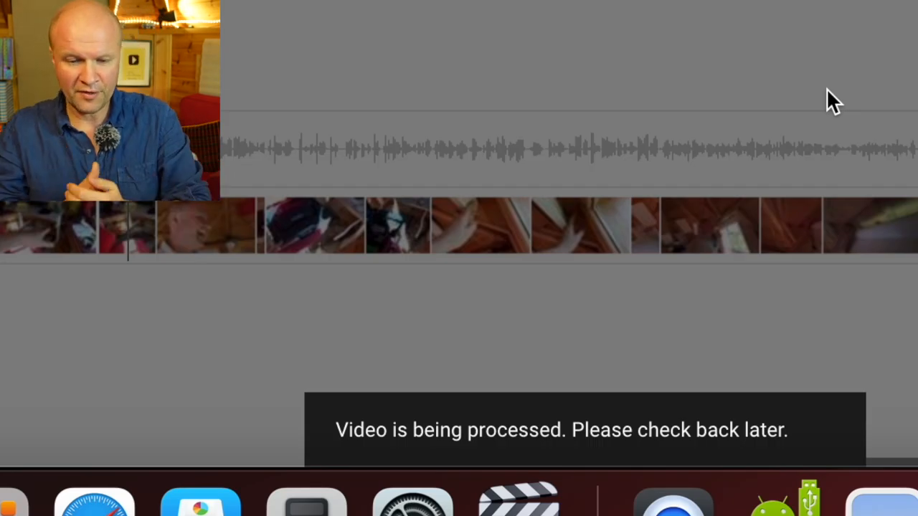